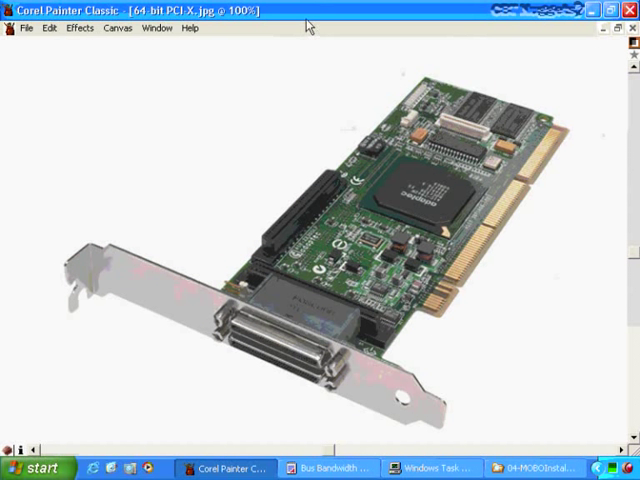
{"action": "mouse_move", "coordinate": [487, 287]}
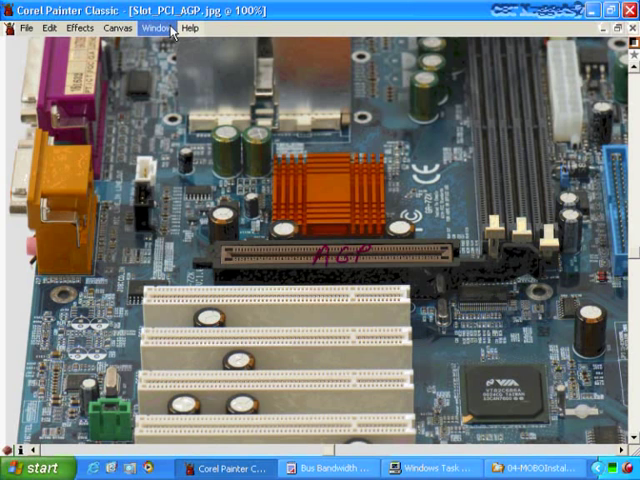
Show the Window menu's open-images list over the Slot_PCI_AGP.jpg motherboard photo.
{"action": "left_click", "coordinate": [155, 28]}
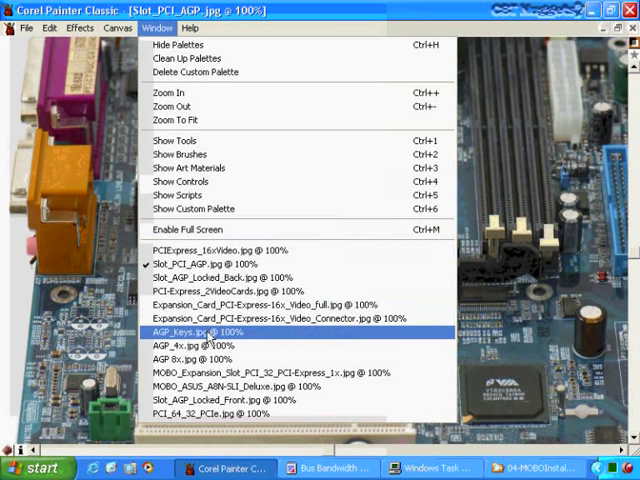
{"action": "left_click", "coordinate": [190, 332]}
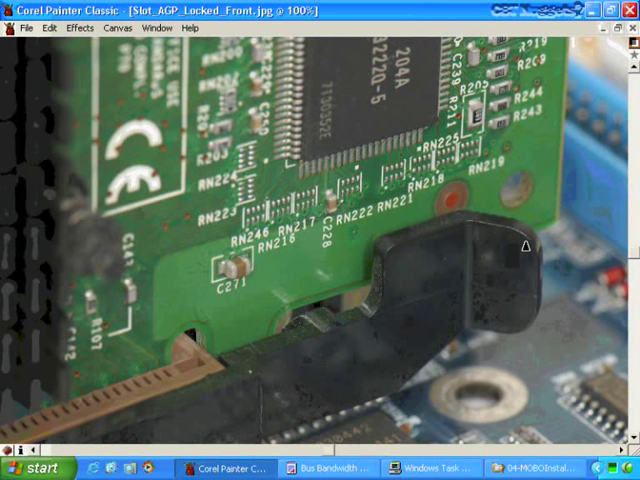
{"action": "mouse_move", "coordinate": [525, 283]}
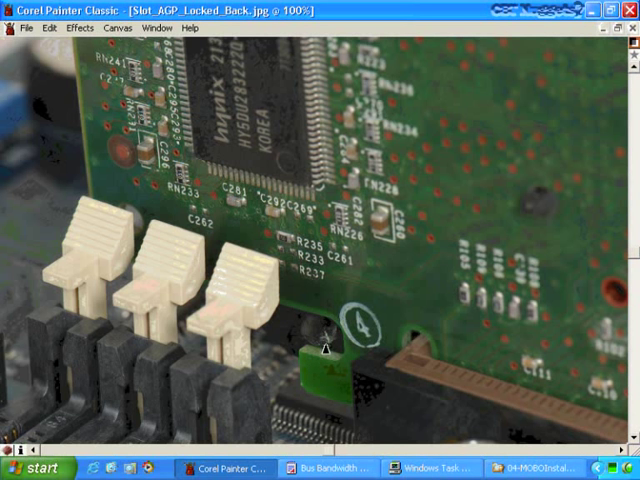
Show the Window menu's open-images list over the Slot_AGP_Locked_Back.jpg rear close-up.
{"action": "left_click", "coordinate": [156, 27]}
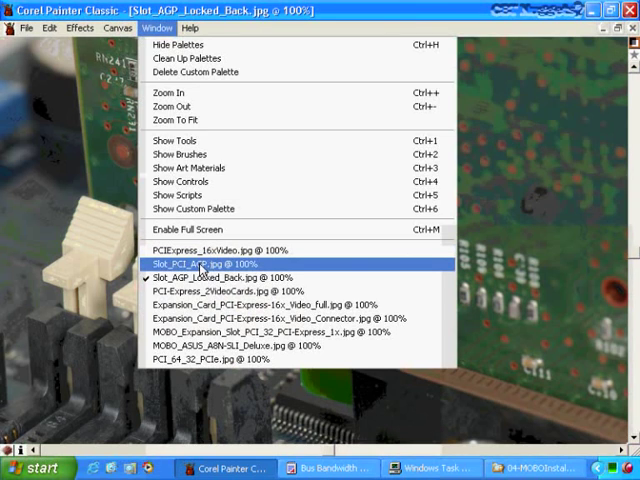
{"action": "left_click", "coordinate": [207, 263]}
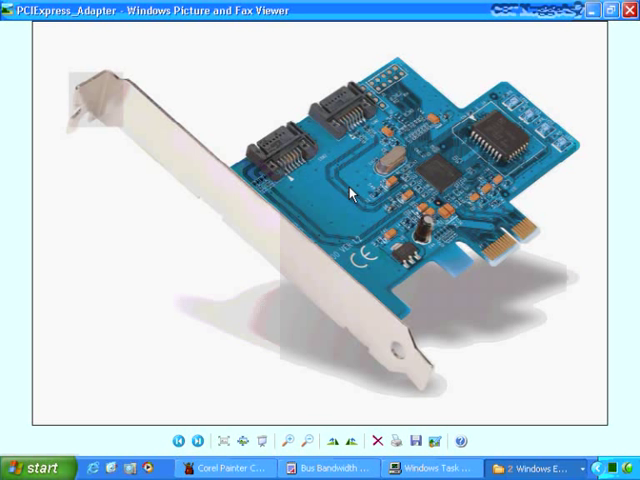
{"action": "mouse_move", "coordinate": [278, 90]}
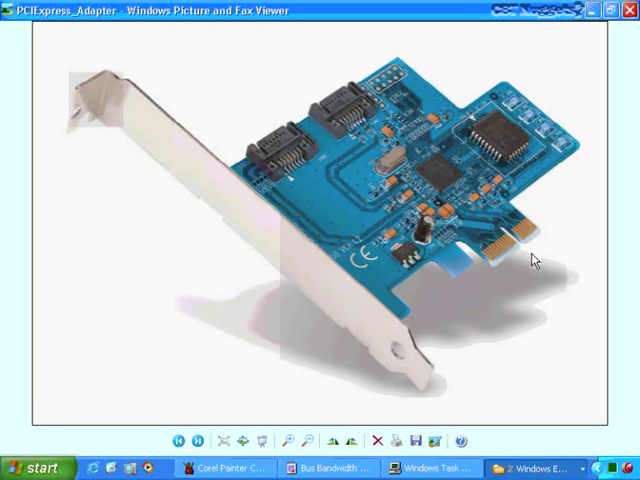
Open the PCIExpress_Adapter photo of the blue card with two SATA connectors.
{"action": "left_click", "coordinate": [328, 467]}
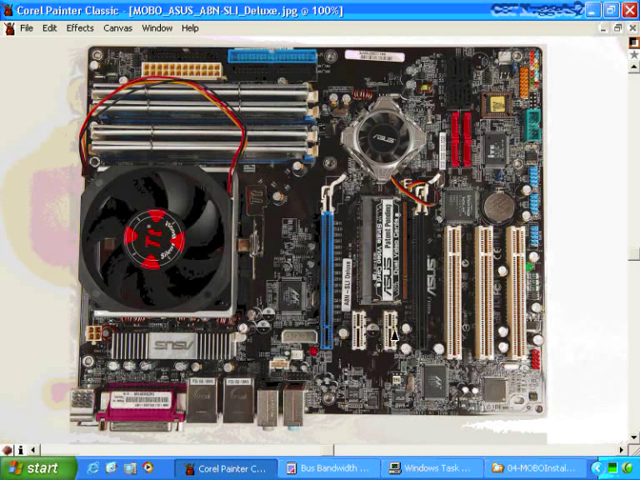
{"action": "mouse_move", "coordinate": [395, 330]}
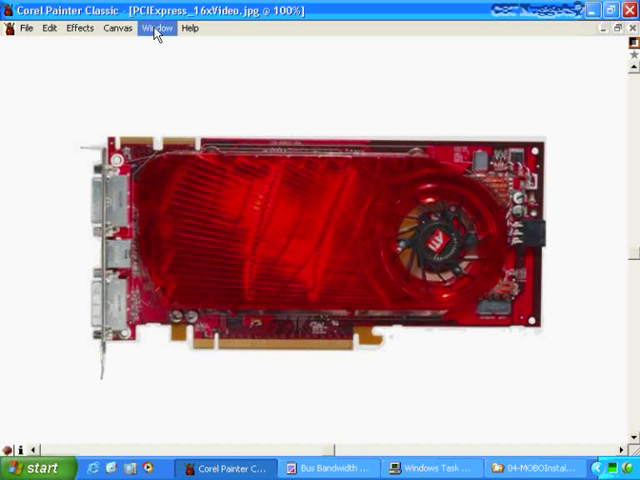
Show the open-images list over the red PCIExpress_16xVideo.jpg card photo.
{"action": "left_click", "coordinate": [156, 28]}
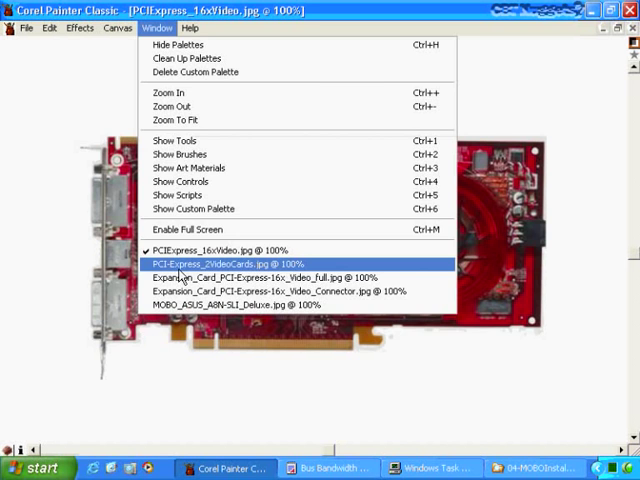
Choose PCI-Express_2VideoCards.jpg from the list to show two side-by-side red cards.
{"action": "left_click", "coordinate": [250, 263]}
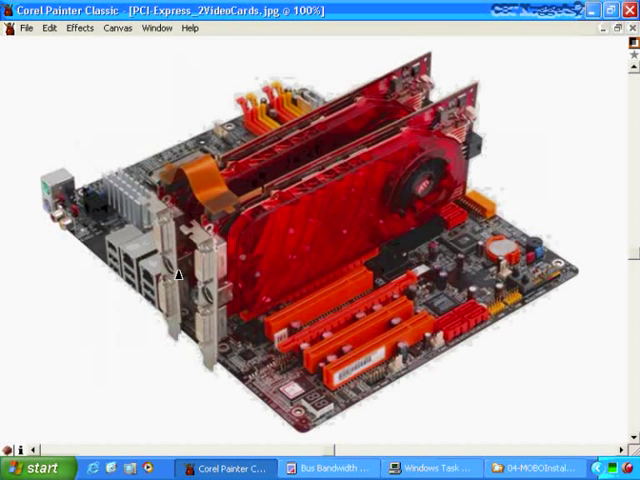
{"action": "mouse_move", "coordinate": [278, 208]}
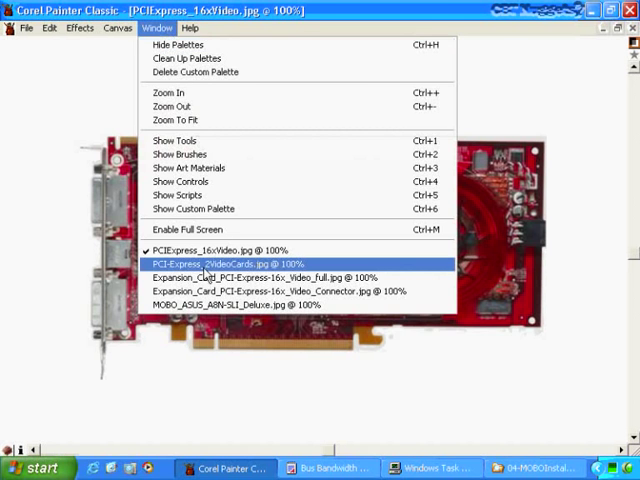
{"action": "left_click", "coordinate": [230, 264]}
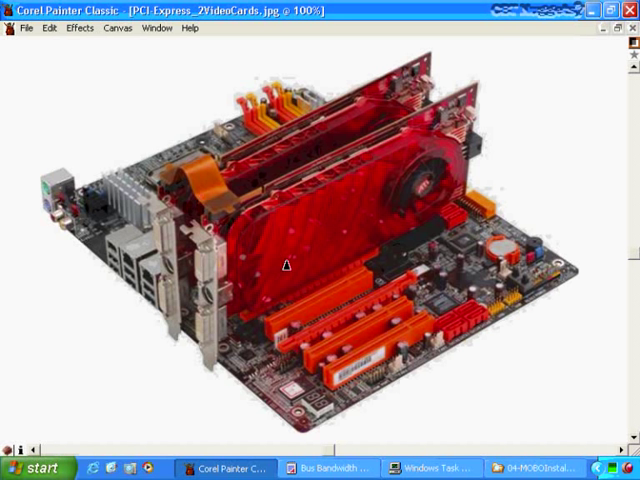
{"action": "mouse_move", "coordinate": [215, 231]}
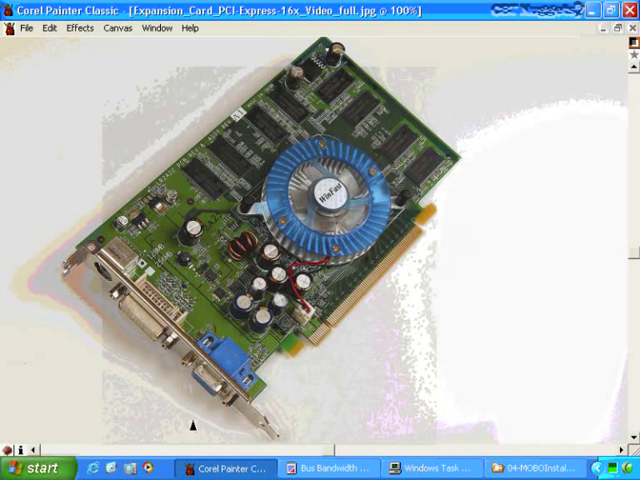
{"action": "mouse_move", "coordinate": [100, 280]}
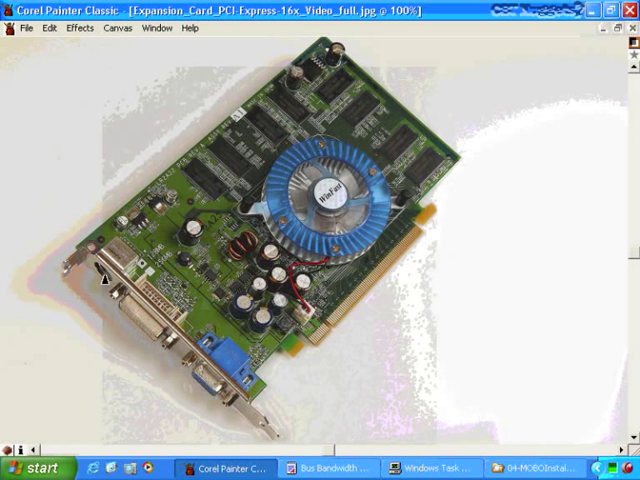
{"action": "mouse_move", "coordinate": [160, 85]}
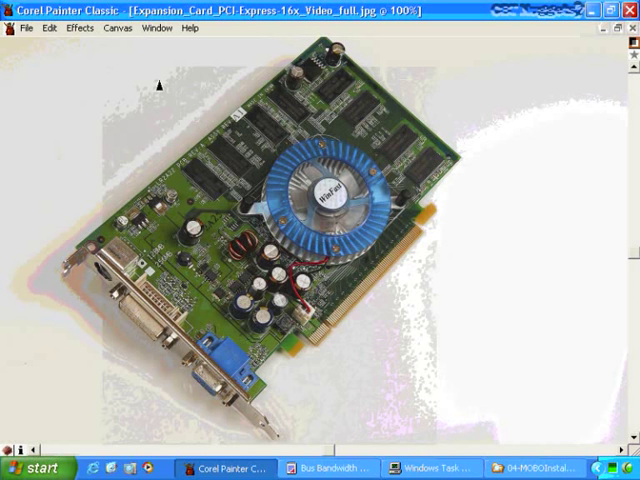
{"action": "left_click", "coordinate": [156, 27]}
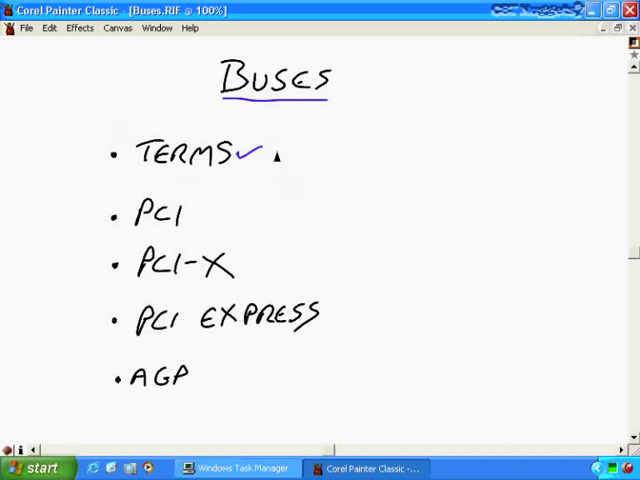
{"action": "mouse_move", "coordinate": [192, 222]}
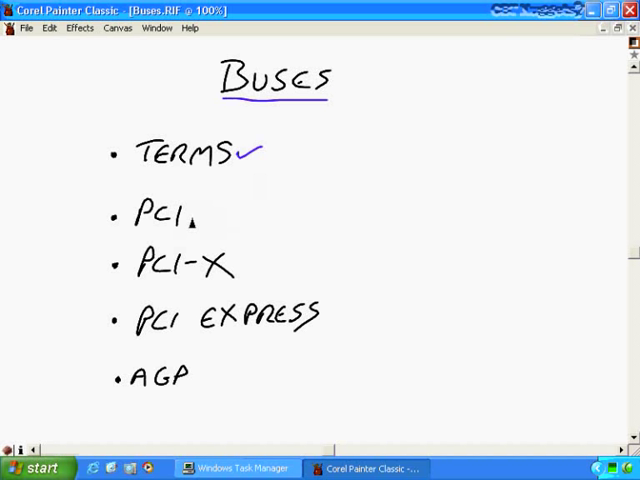